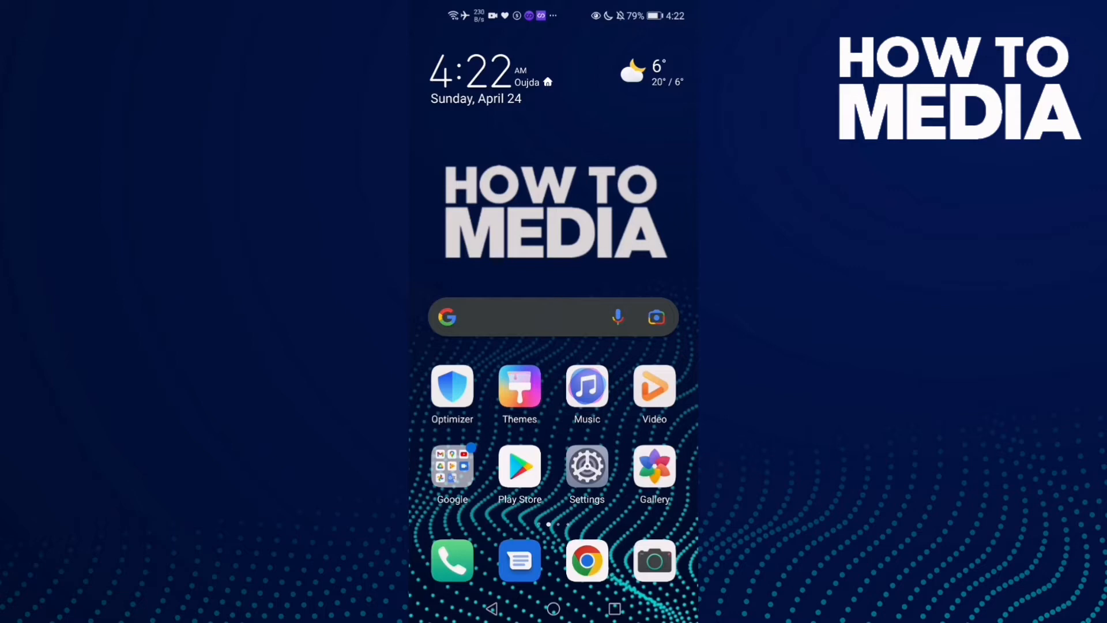
Step: Launch the Google app from the home screen to show its Discover feed
click(553, 317)
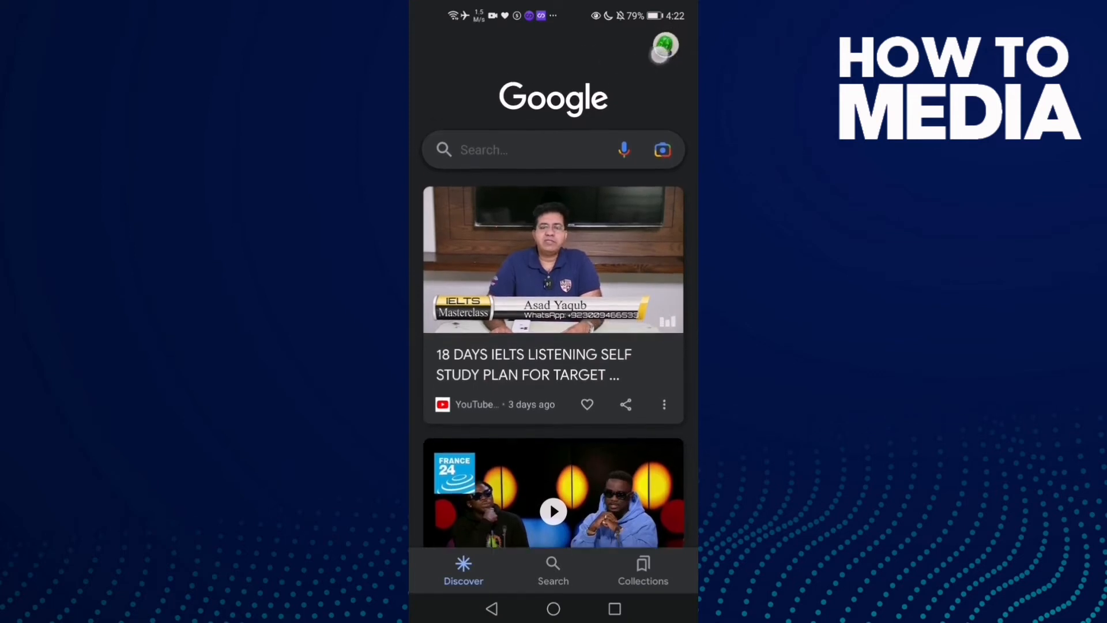
Step: Go through the account menu into Settings and the Personal results page
click(662, 49)
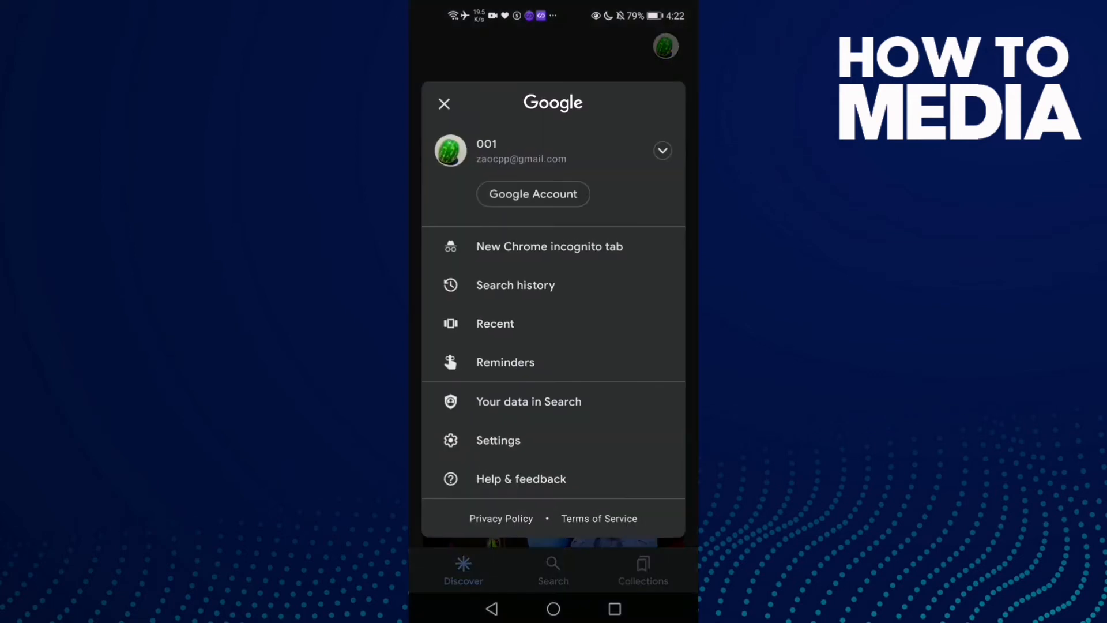
click(498, 440)
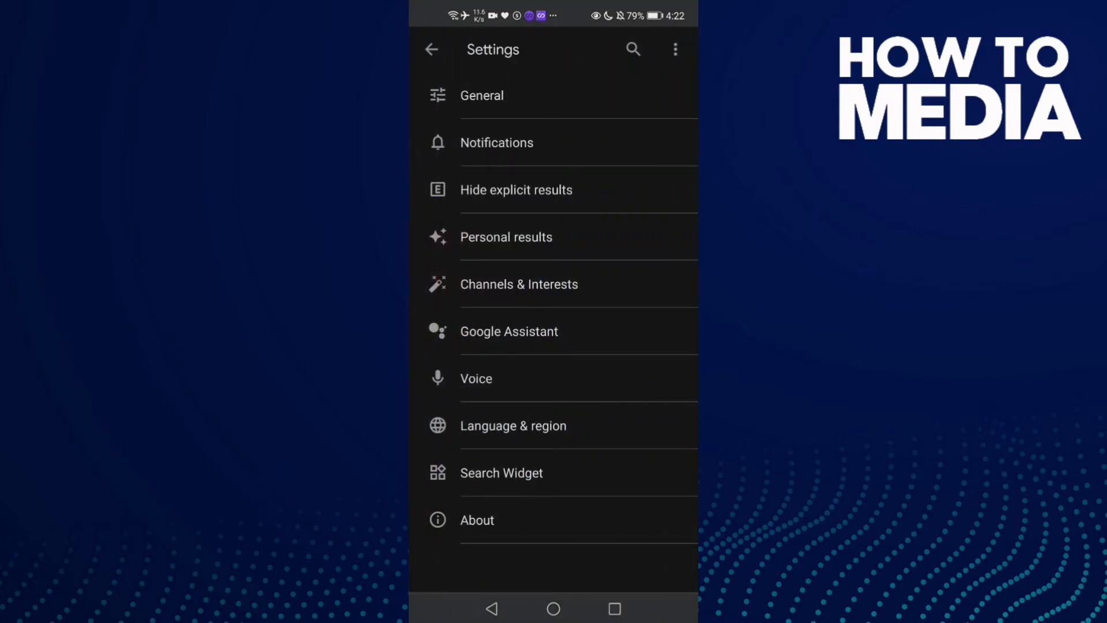
click(506, 237)
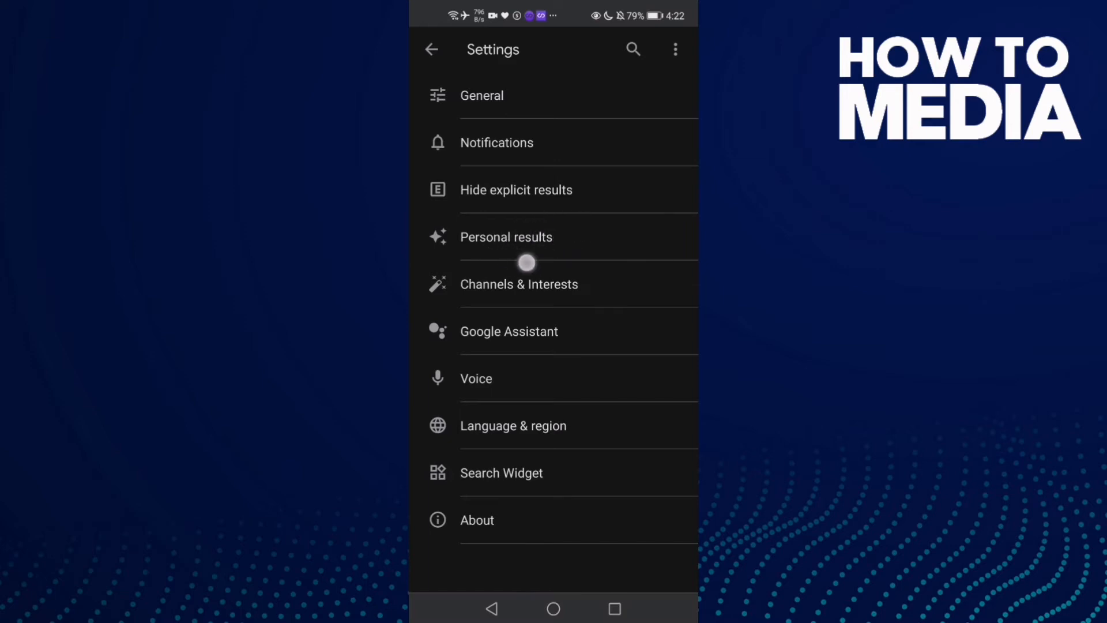
click(507, 236)
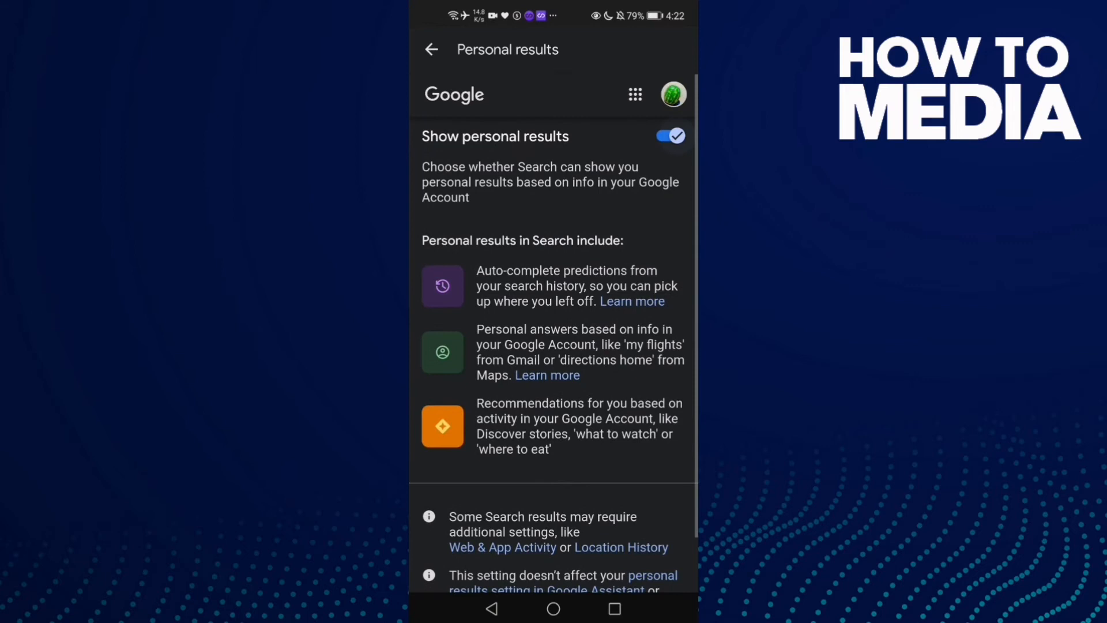
Step: Toggle 'Show personal results' off and then back on
click(668, 135)
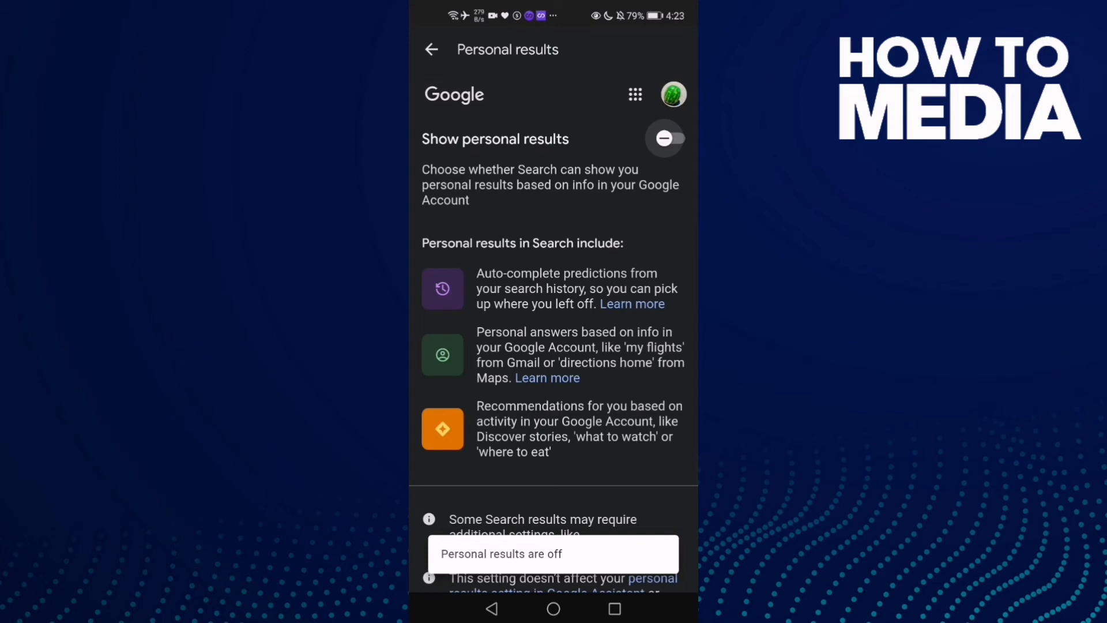
click(664, 139)
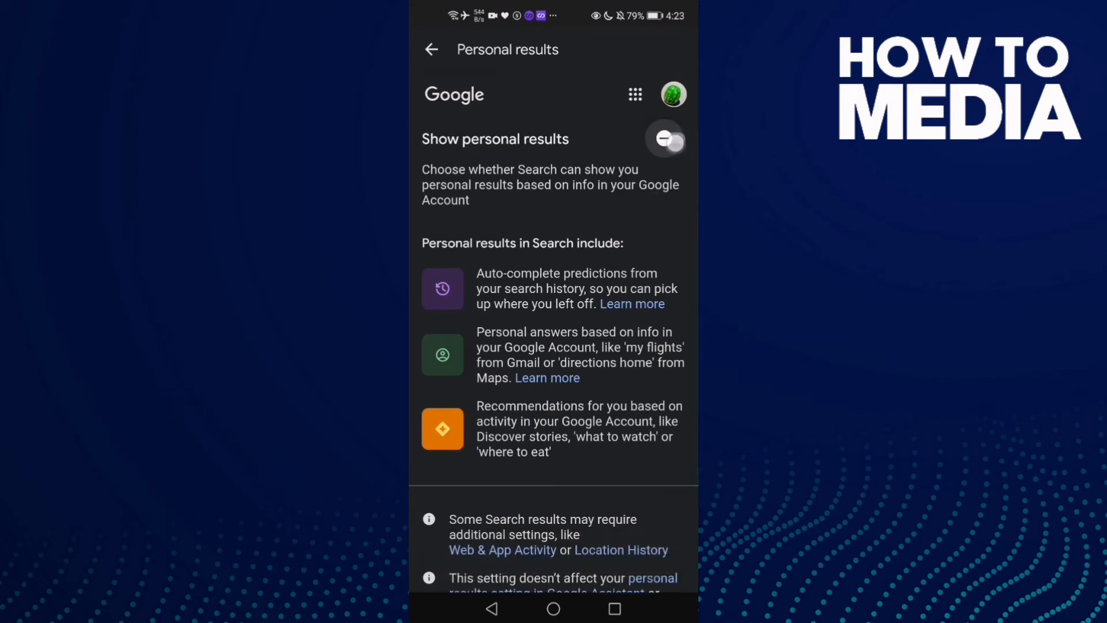
click(664, 139)
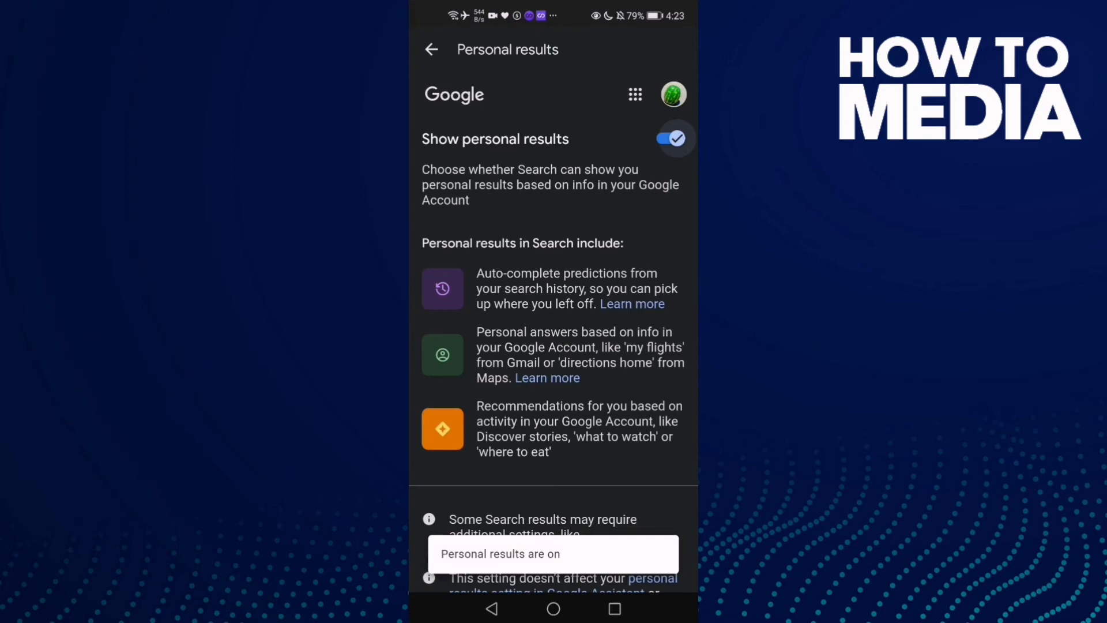
scroll(down, 3)
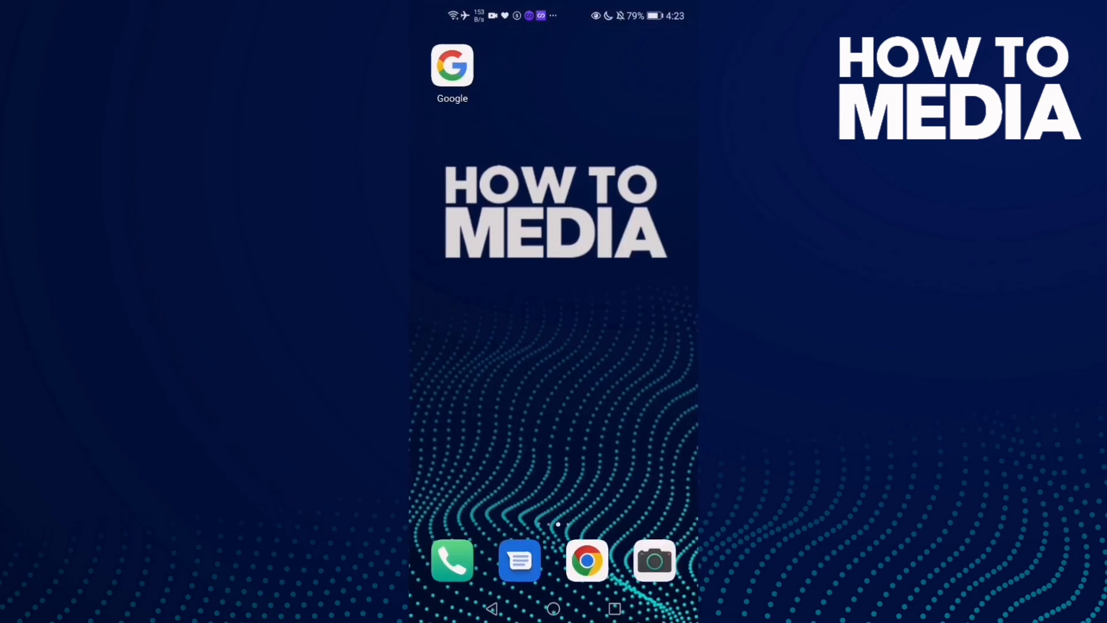
Step: Swipe back to the main home screen page with clock, weather and search bar
scroll(left, 3)
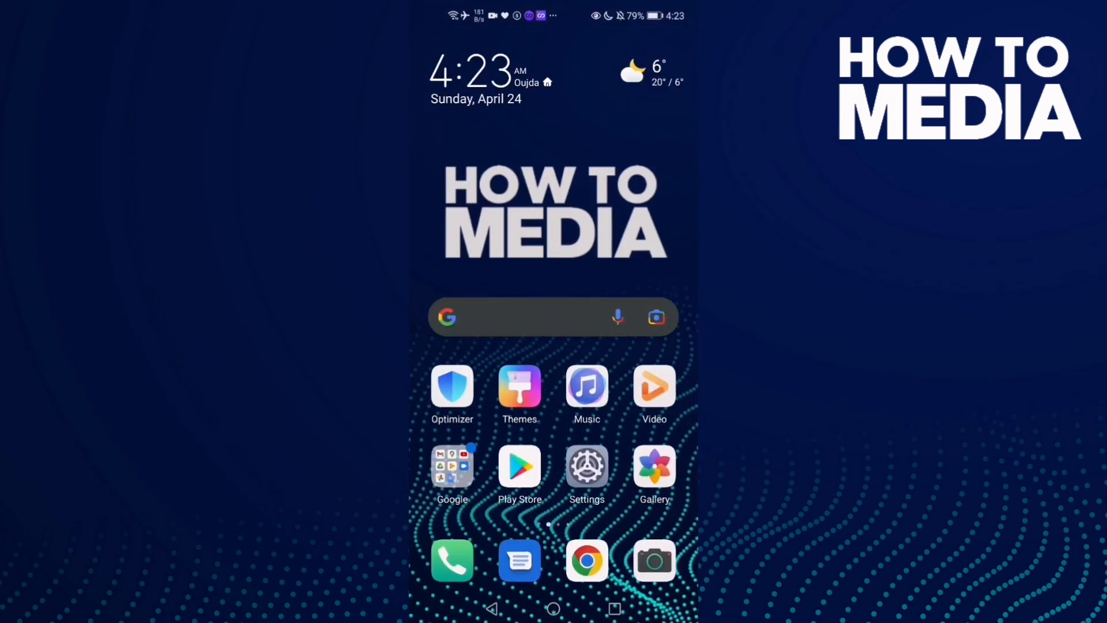